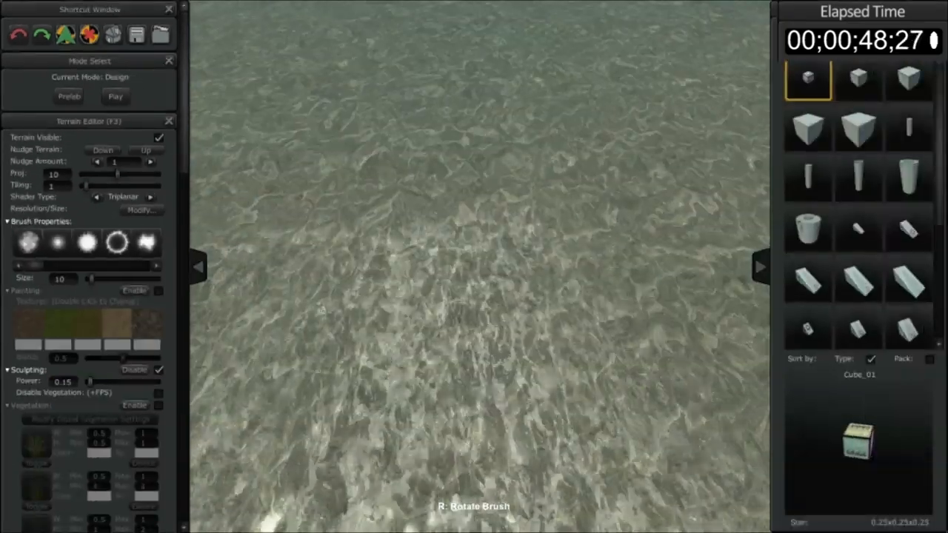
Step: Raise a patch of land in the middle of the water and set the grid height to it
{"action": "left_click", "coordinate": [475, 296]}
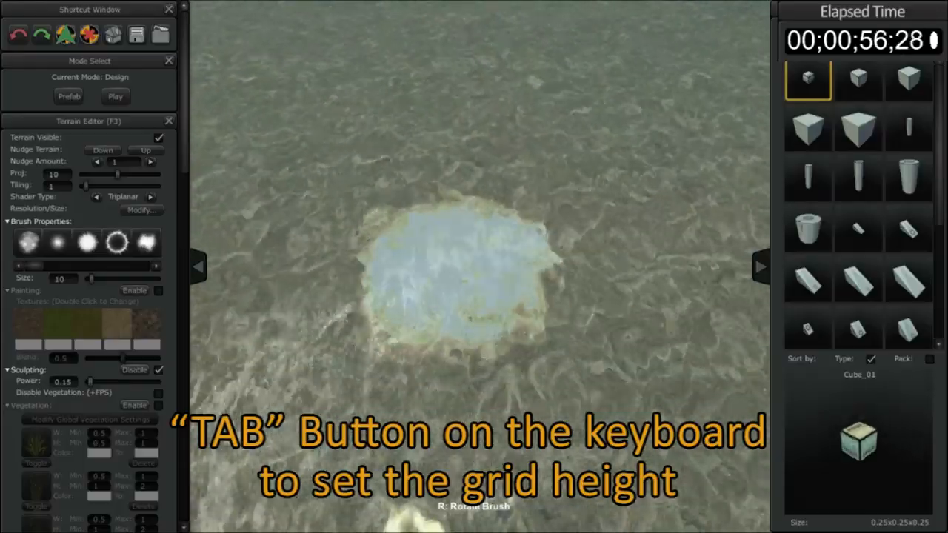
{"action": "key", "text": "tab"}
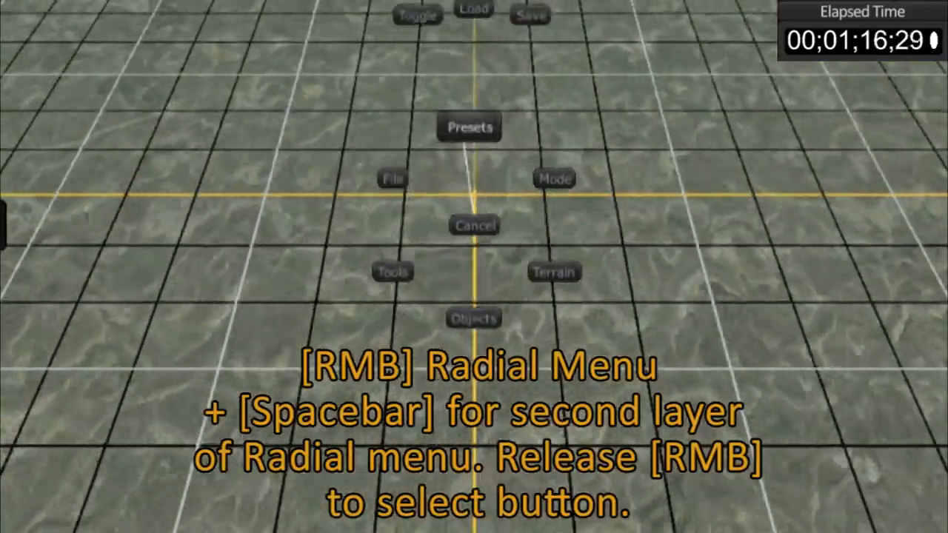
Step: Show the second layer of quick commands in the radial menu
{"action": "key", "text": "space"}
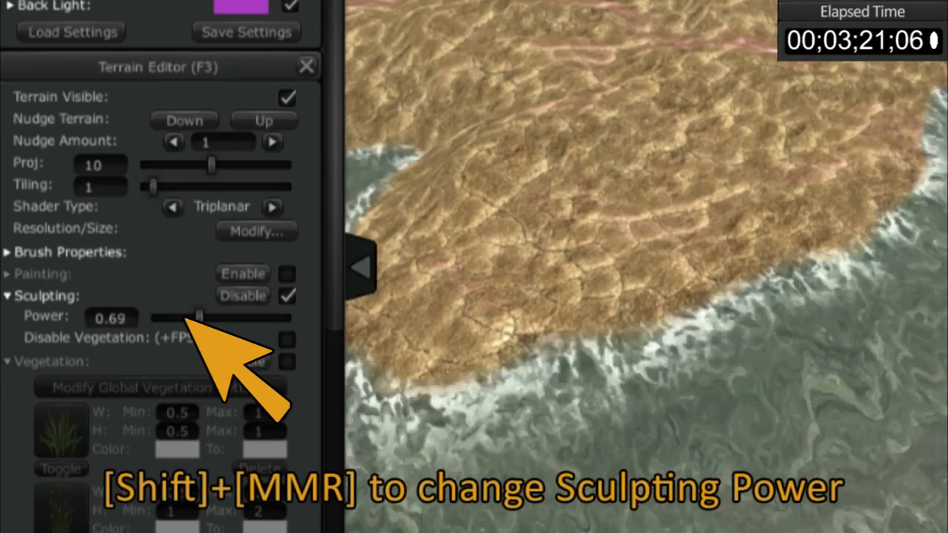
Step: Adjust sculpting power to about 0.8 and build up rugged hills across the island
{"action": "left_click_drag", "start_coordinate": [198, 317], "coordinate": [178, 317]}
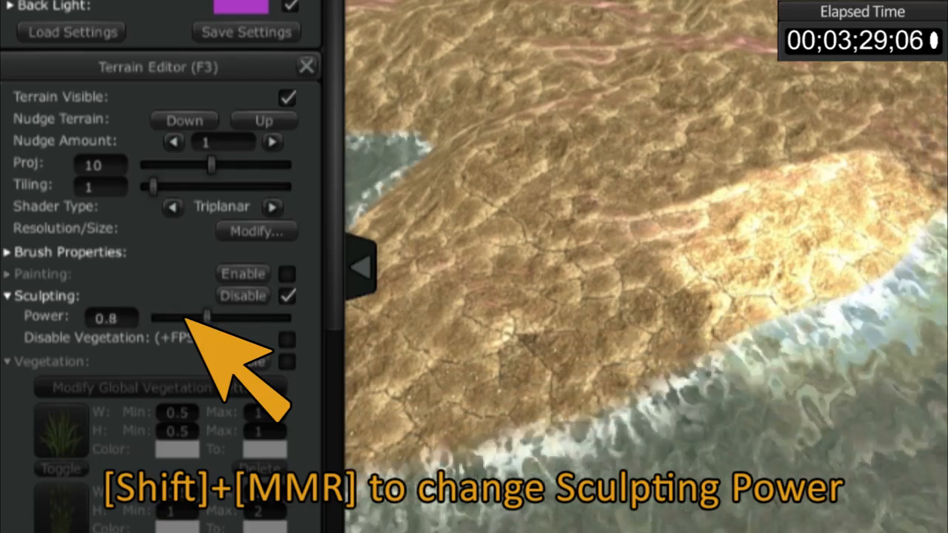
{"action": "left_click_drag", "start_coordinate": [207, 317], "coordinate": [160, 317]}
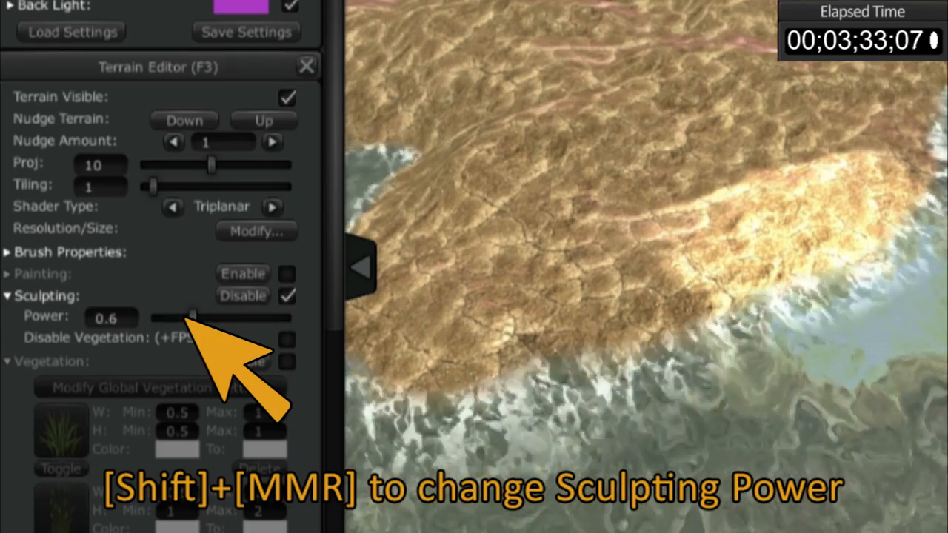
{"action": "left_click_drag", "start_coordinate": [192, 318], "coordinate": [222, 318]}
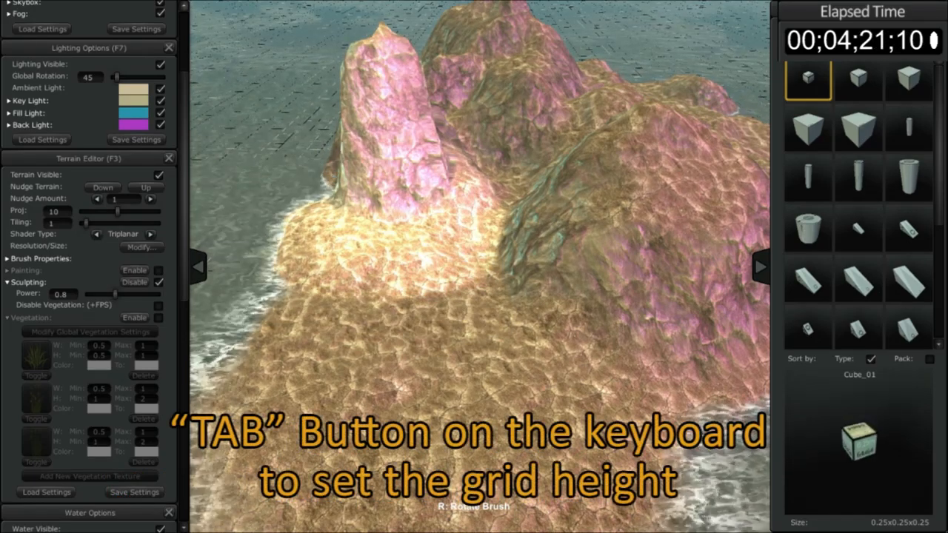
Step: Set the flattening grid height at the base of the tall peaks
{"action": "key", "text": "tab"}
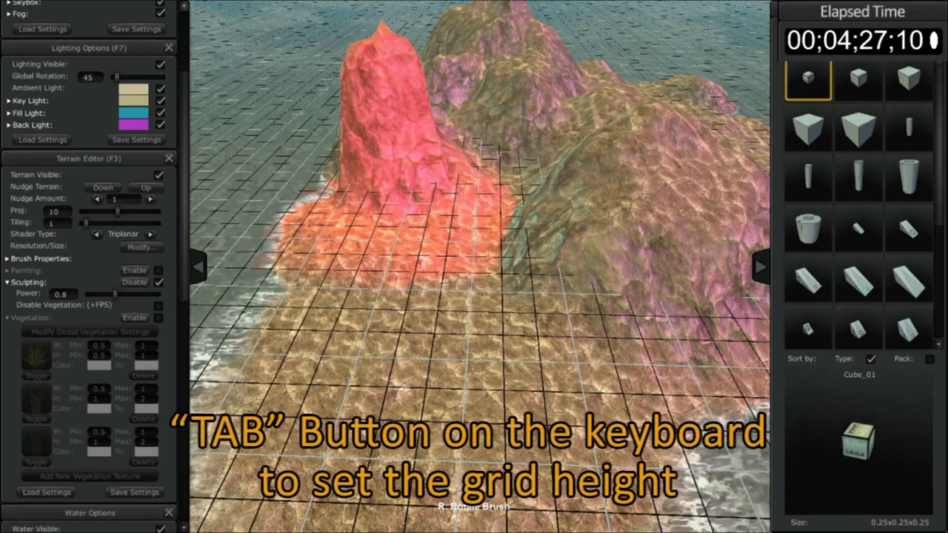
{"action": "key", "text": "tab"}
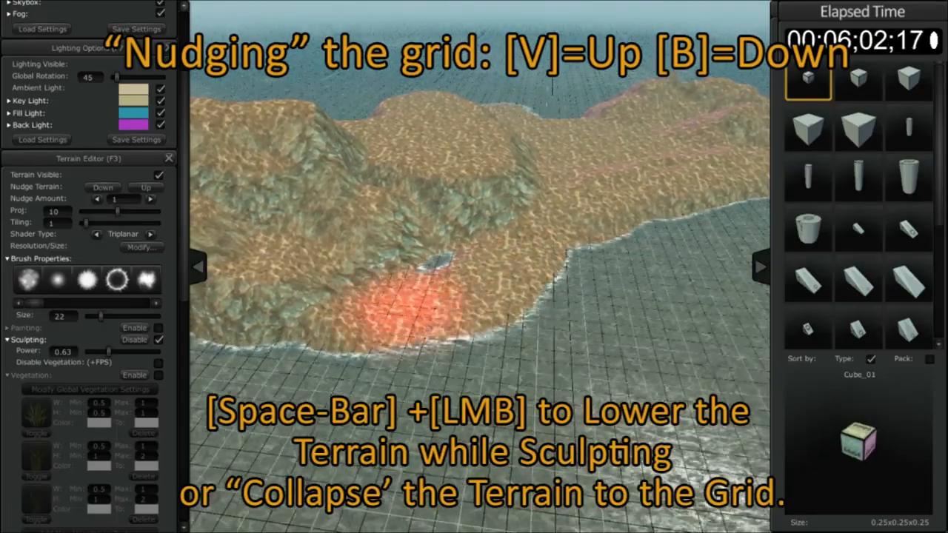
Step: Lower the island's hills down to the grid level into flat plateaus
{"action": "left_click", "coordinate": [415, 297]}
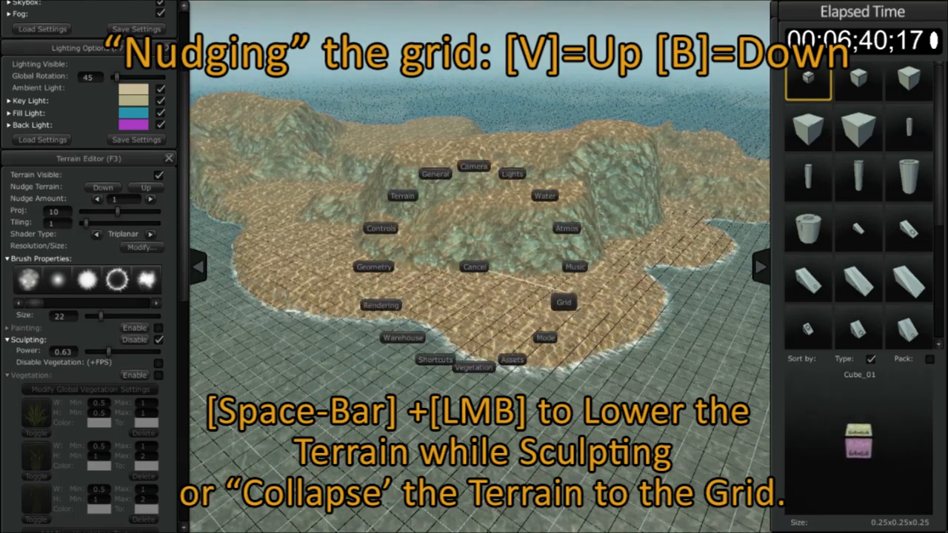
Step: In the Grid Editor, nudge the grid to height 5.05 with nudge amount 1
{"action": "left_click", "coordinate": [563, 303]}
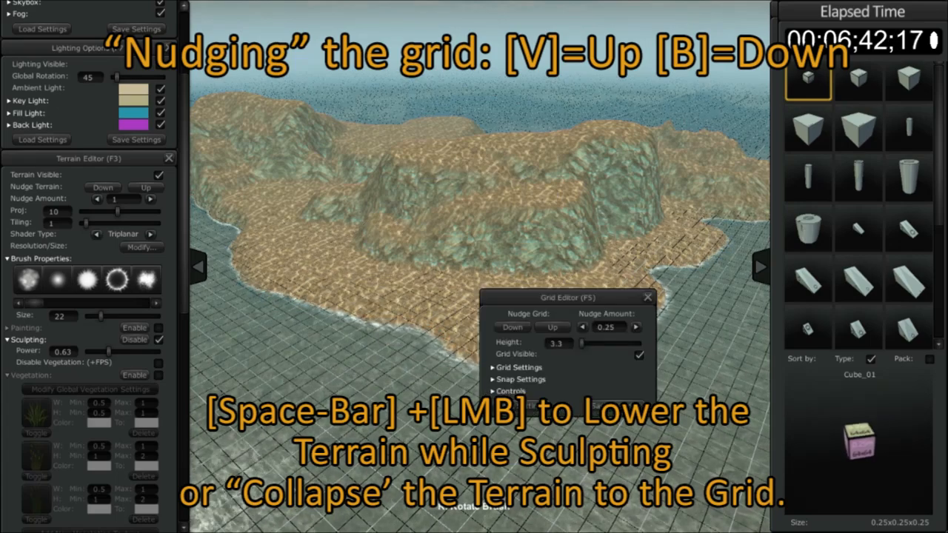
{"action": "left_click_drag", "start_coordinate": [566, 297], "coordinate": [430, 92]}
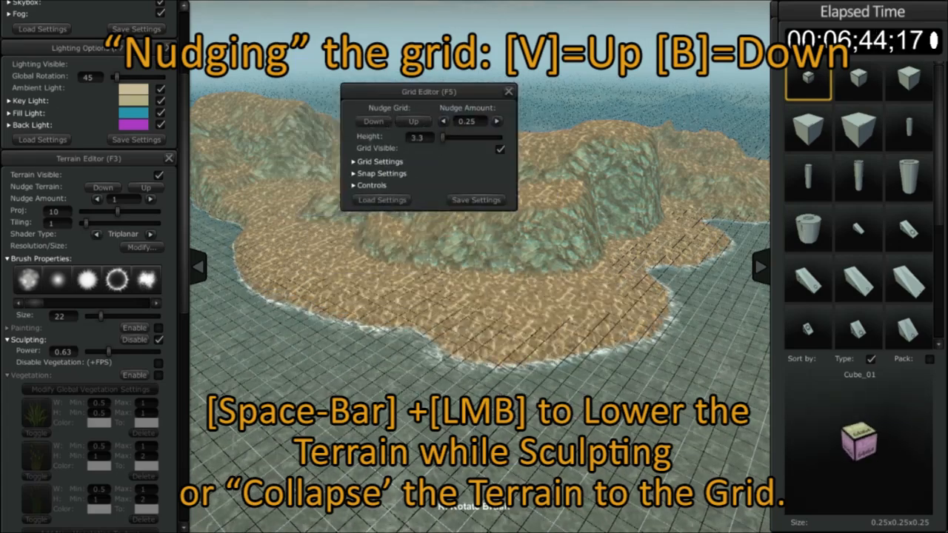
{"action": "left_click", "coordinate": [412, 122]}
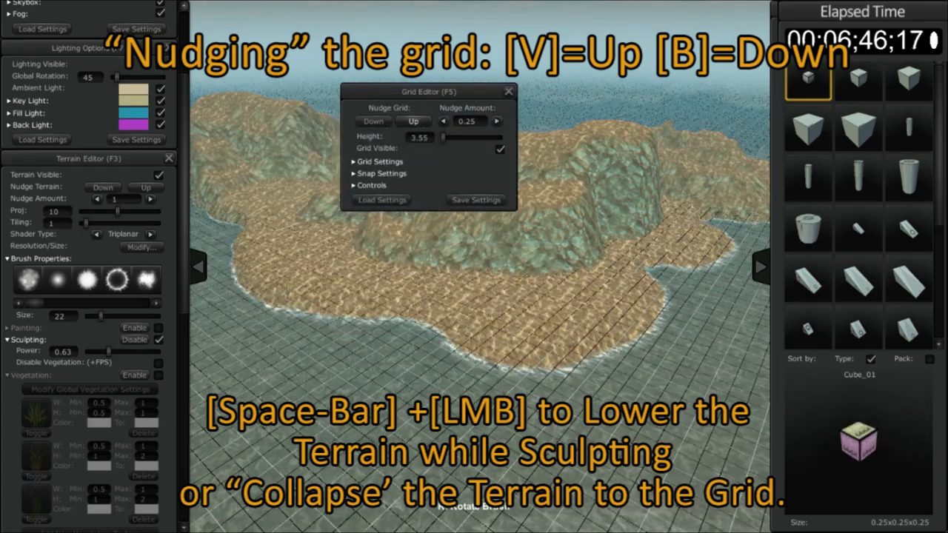
{"action": "left_click", "coordinate": [374, 122]}
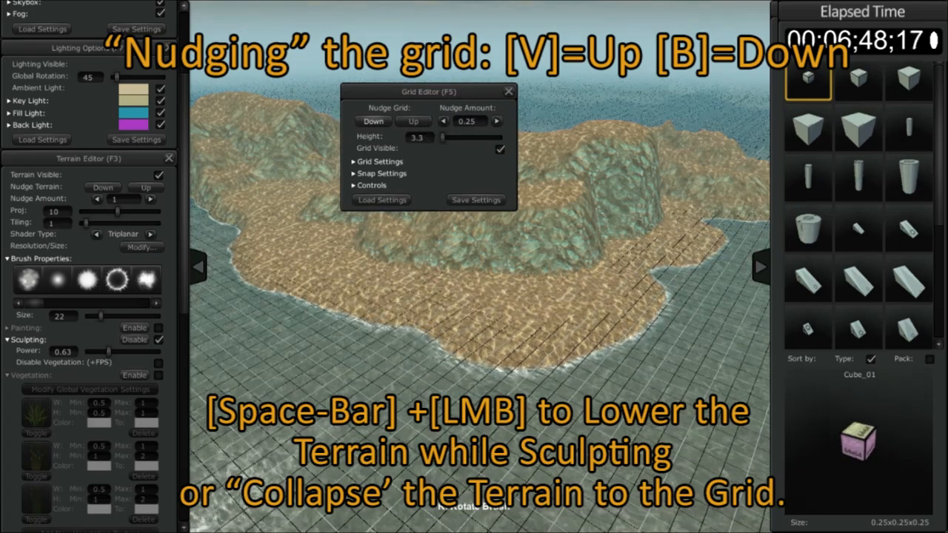
{"action": "left_click", "coordinate": [412, 121]}
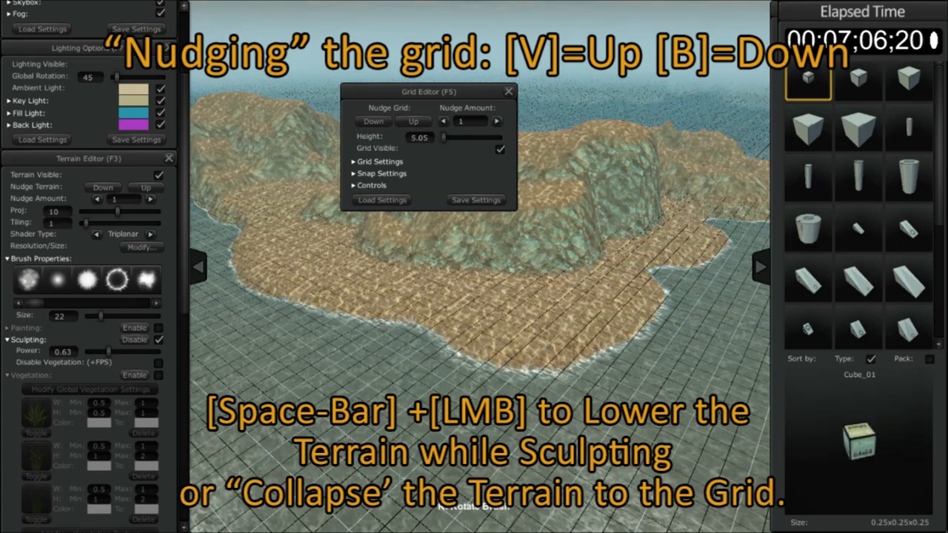
{"action": "left_click", "coordinate": [412, 122]}
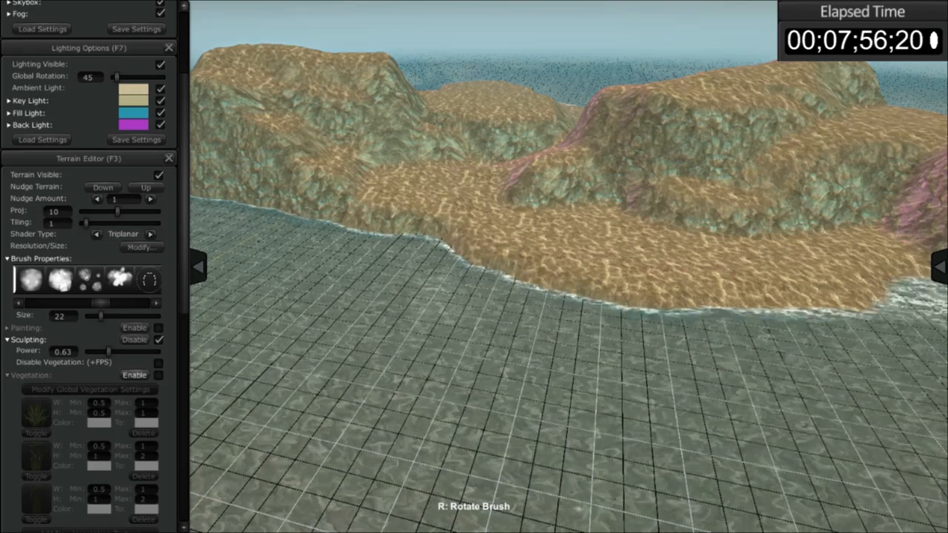
Step: Continue sculpting sandy plateaus down to the grid along the shore
{"action": "left_click", "coordinate": [133, 327]}
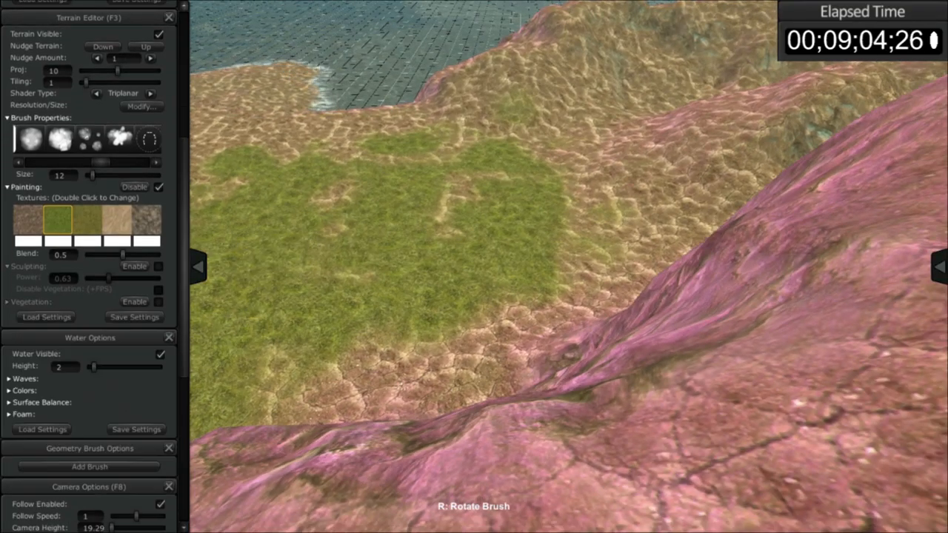
{"action": "left_click", "coordinate": [135, 302]}
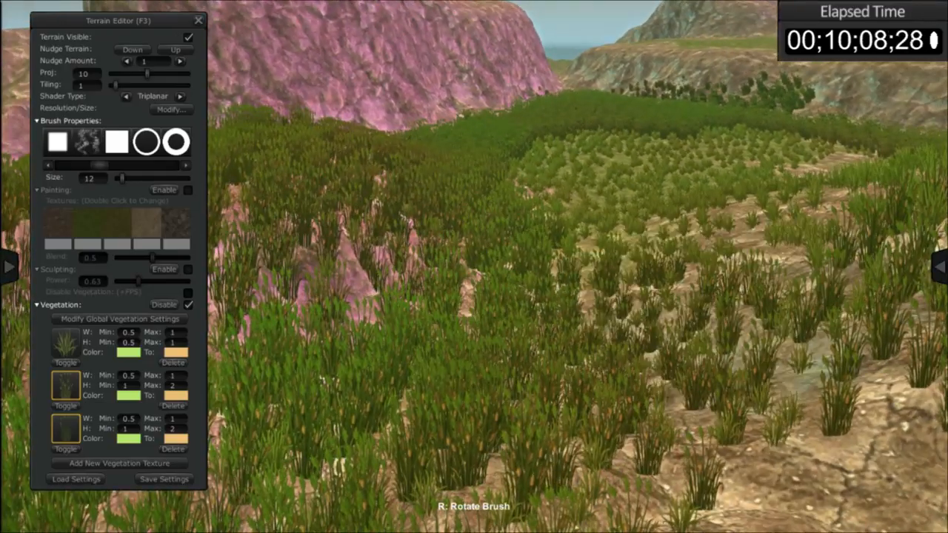
Step: Set global vegetation density 0.42, distance 64.62, colour S -0.43 and scale 1.48
{"action": "left_click", "coordinate": [119, 320]}
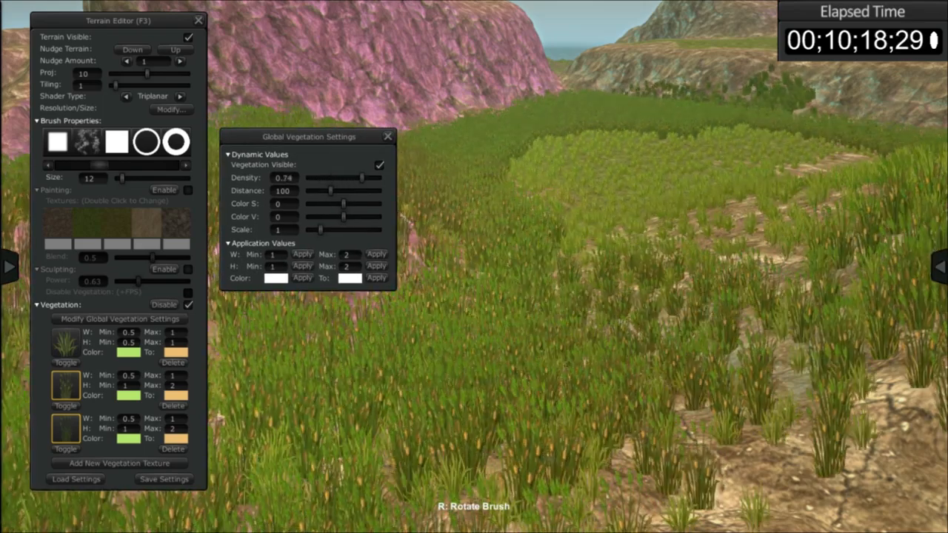
{"action": "left_click_drag", "start_coordinate": [363, 177], "coordinate": [337, 178]}
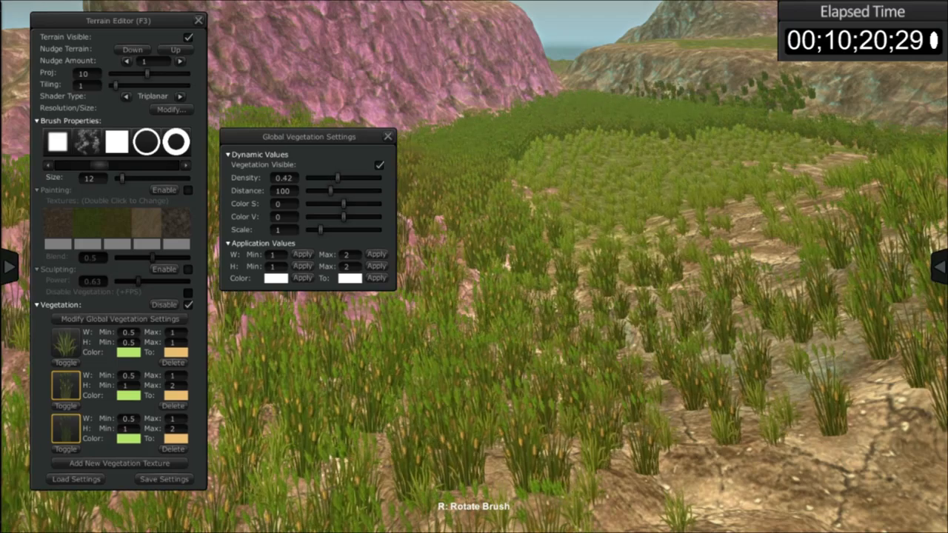
{"action": "left_click_drag", "start_coordinate": [341, 189], "coordinate": [308, 189]}
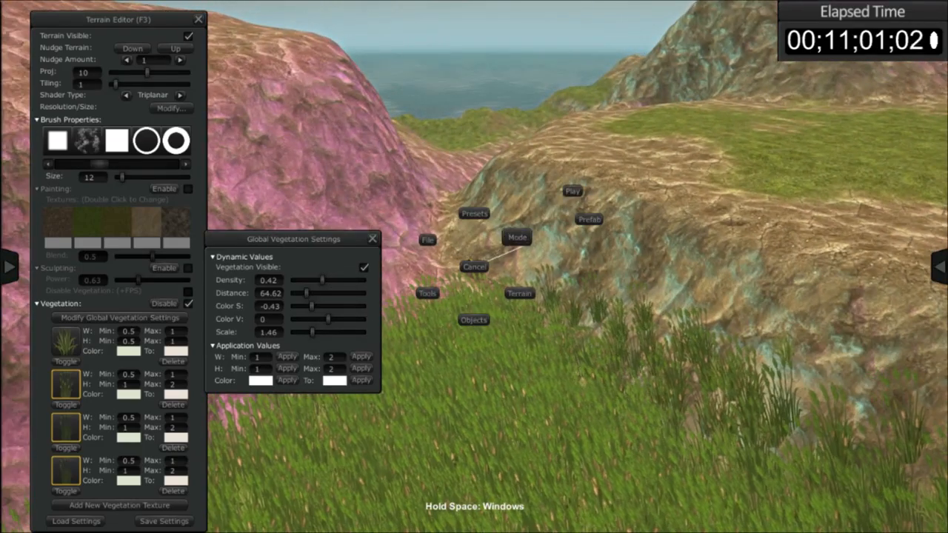
Step: Play the scene and launch the ARPG character controller
{"action": "left_click", "coordinate": [572, 191]}
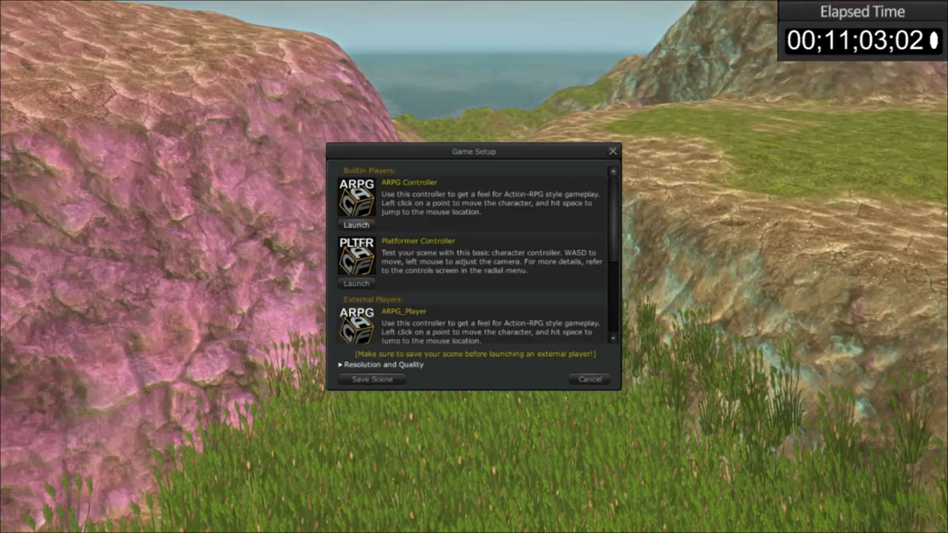
{"action": "left_click", "coordinate": [355, 225]}
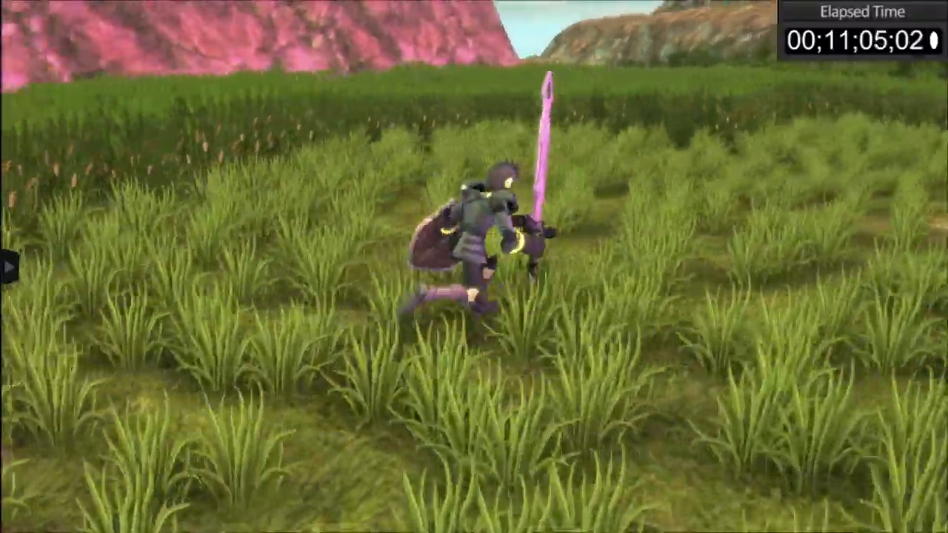